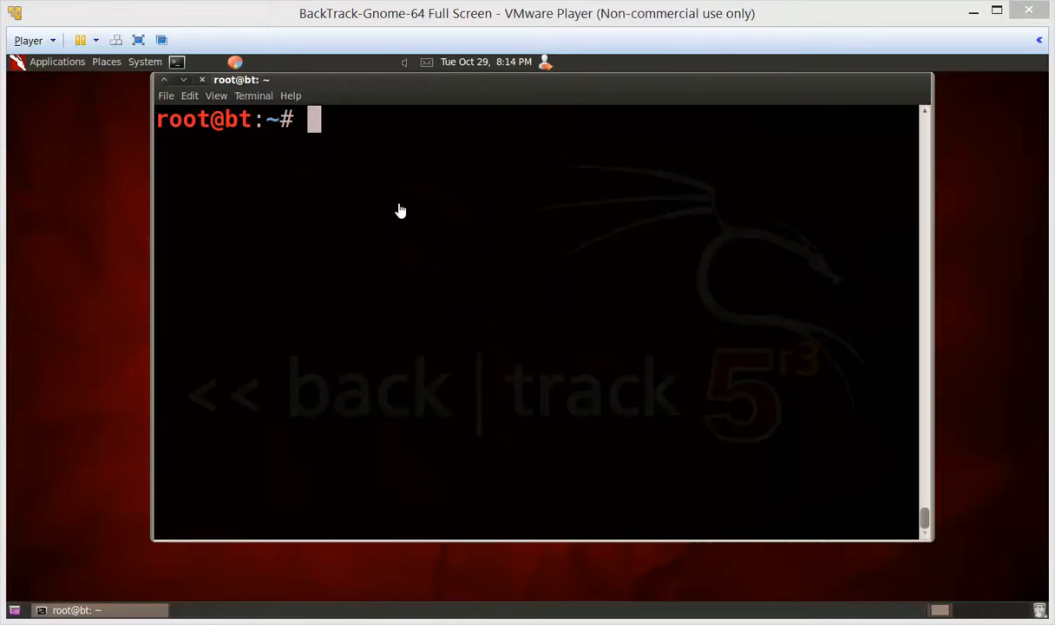
mouse_move(356, 125)
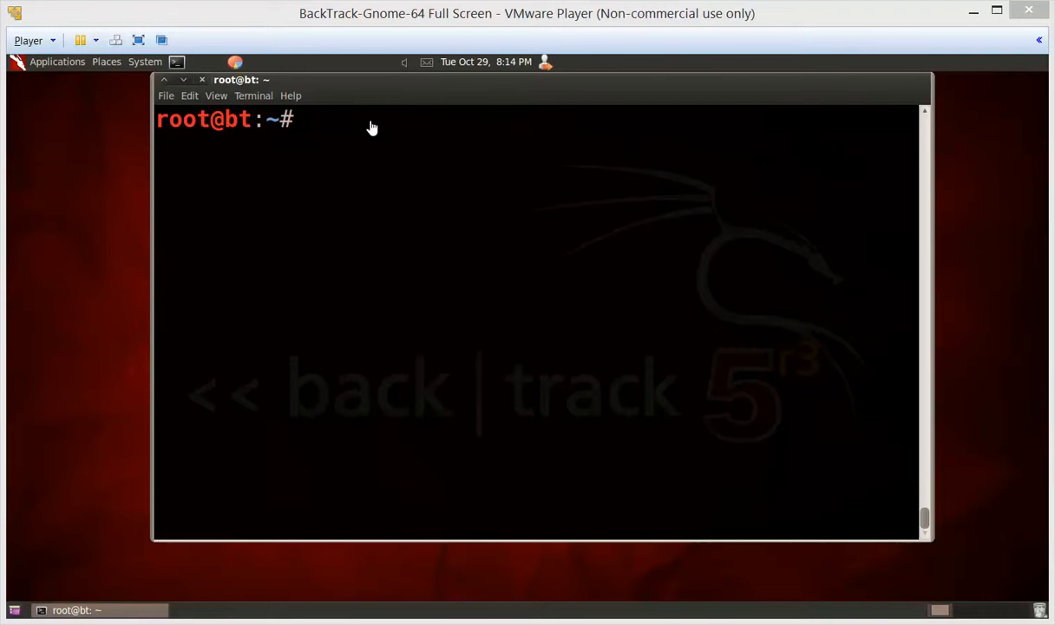
Step: Run ps, then ps ef, and scroll through the full process tree down to the getty entries
text(ps)
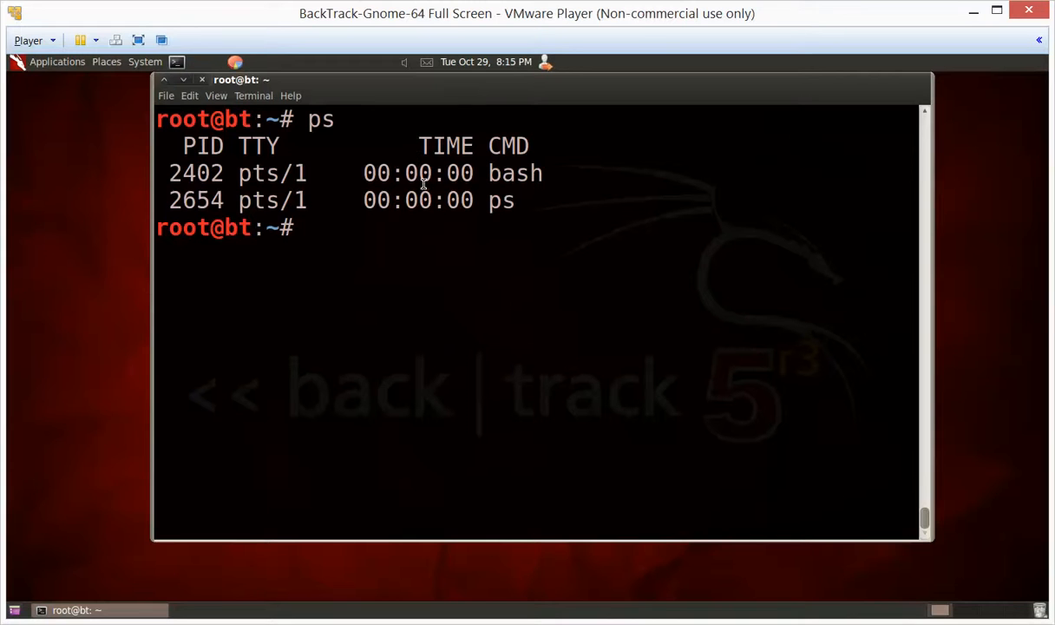
mouse_move(427, 229)
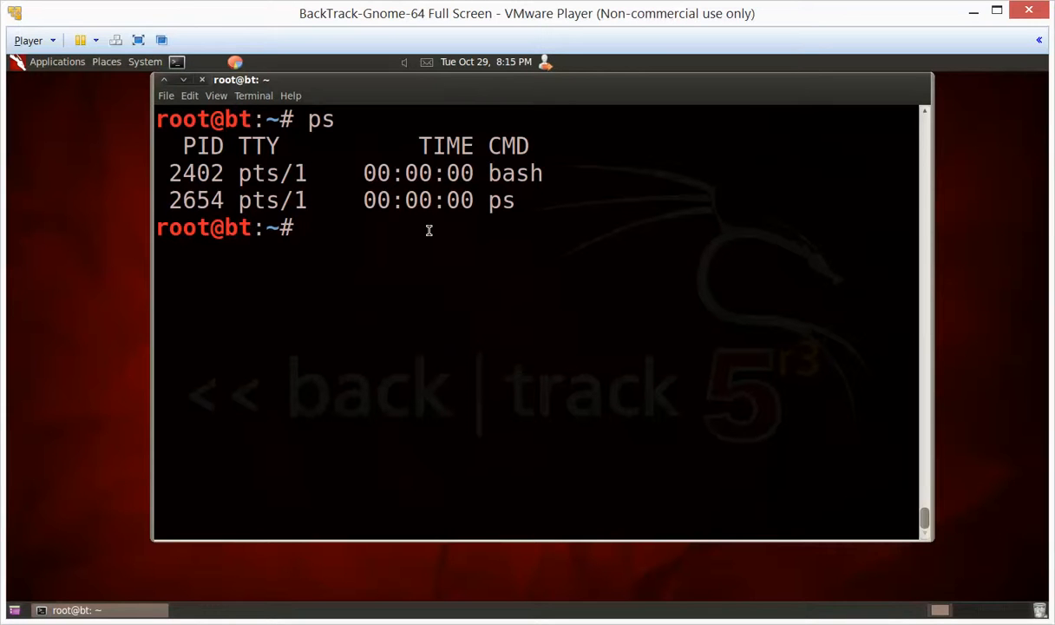
text(ps)
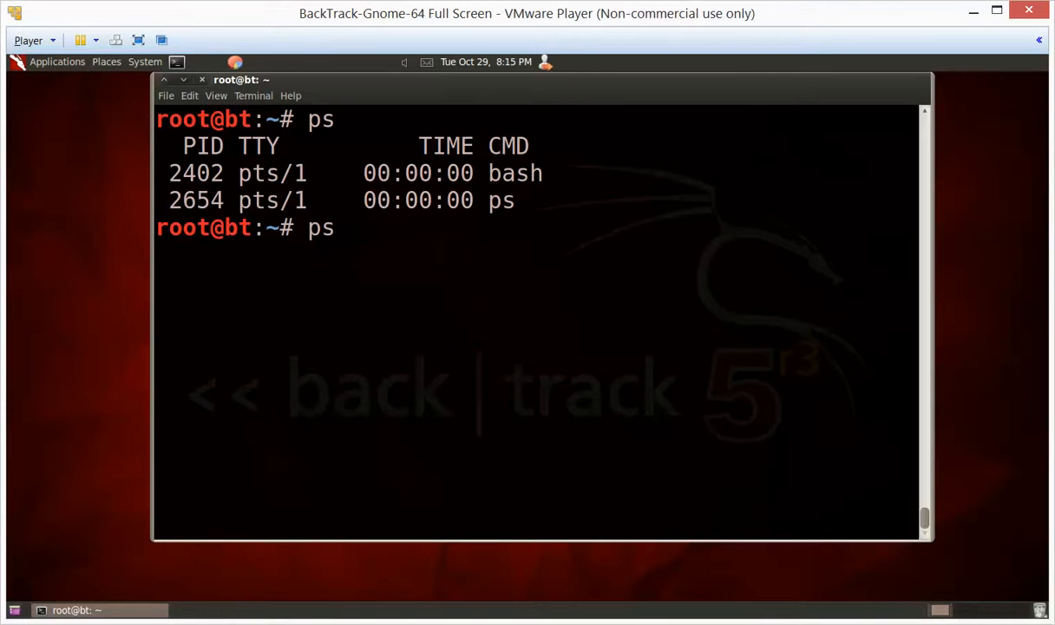
text(ef)
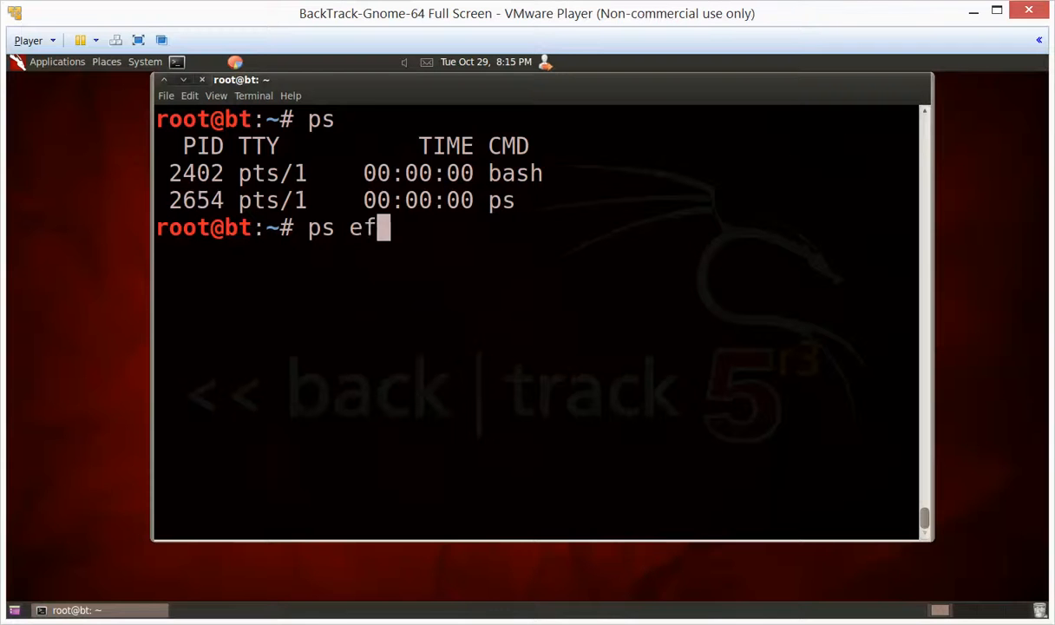
key(Return)
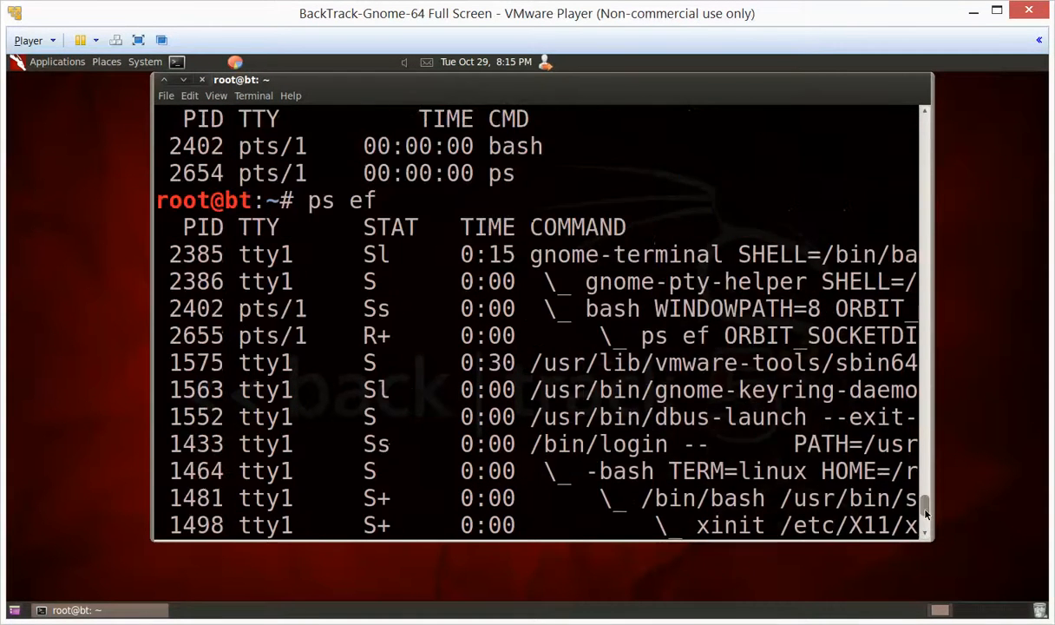
scroll(down, 3)
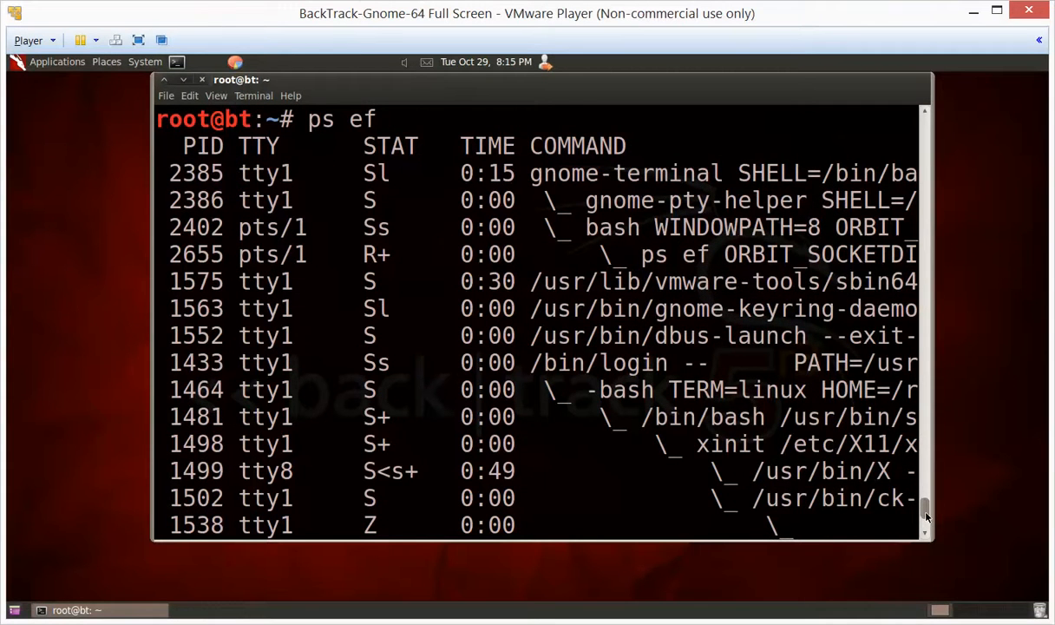
scroll(down, 3)
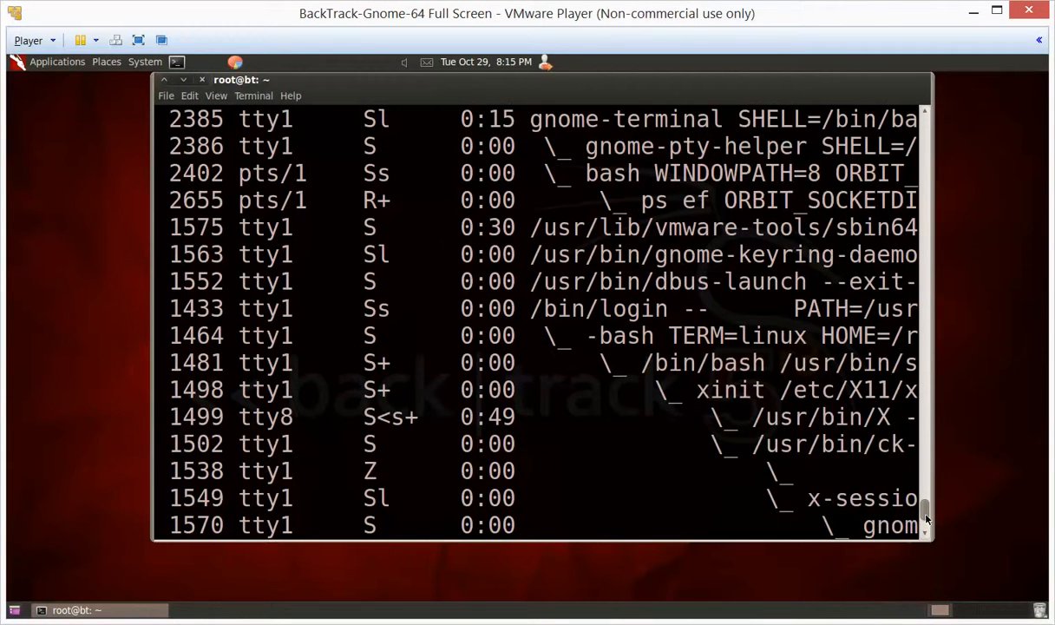
scroll(down, 3)
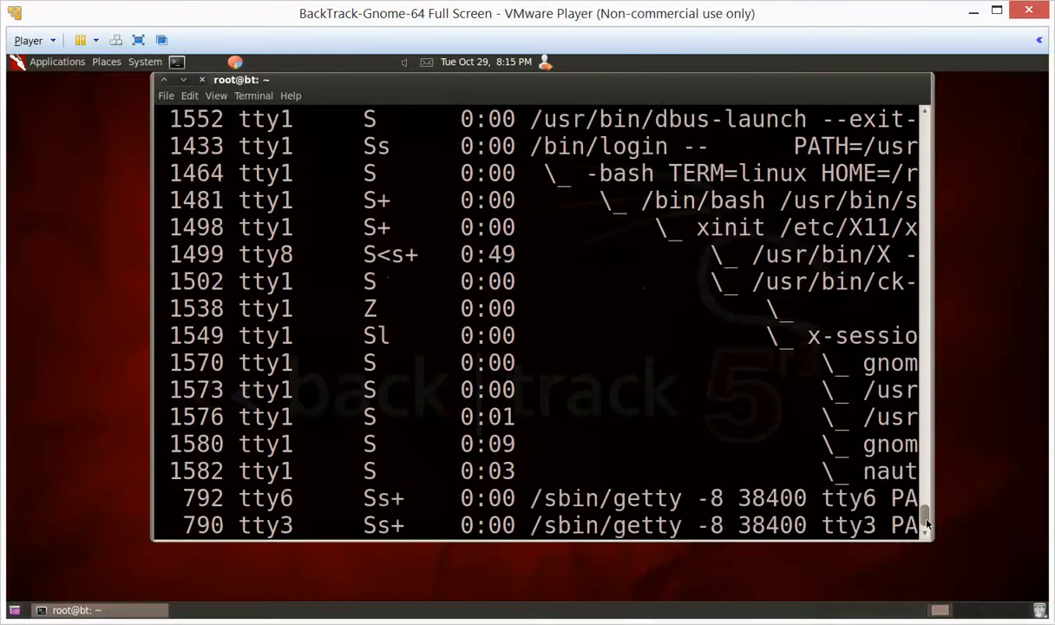
scroll(down, 3)
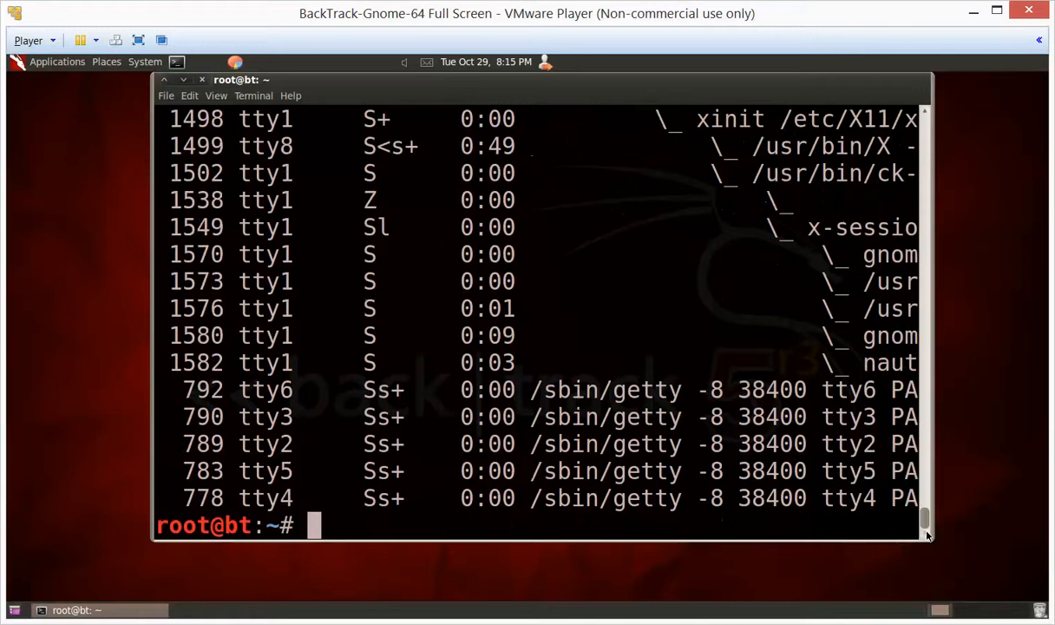
mouse_move(443, 441)
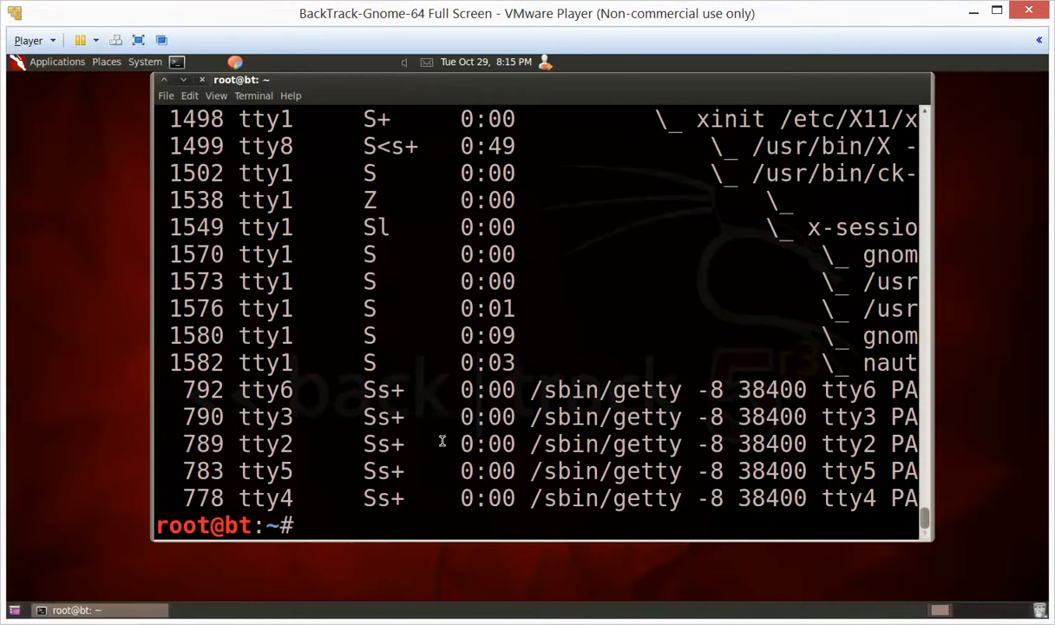
Step: Run ps -aux to list every process with user, CPU and memory usage
text(ps)
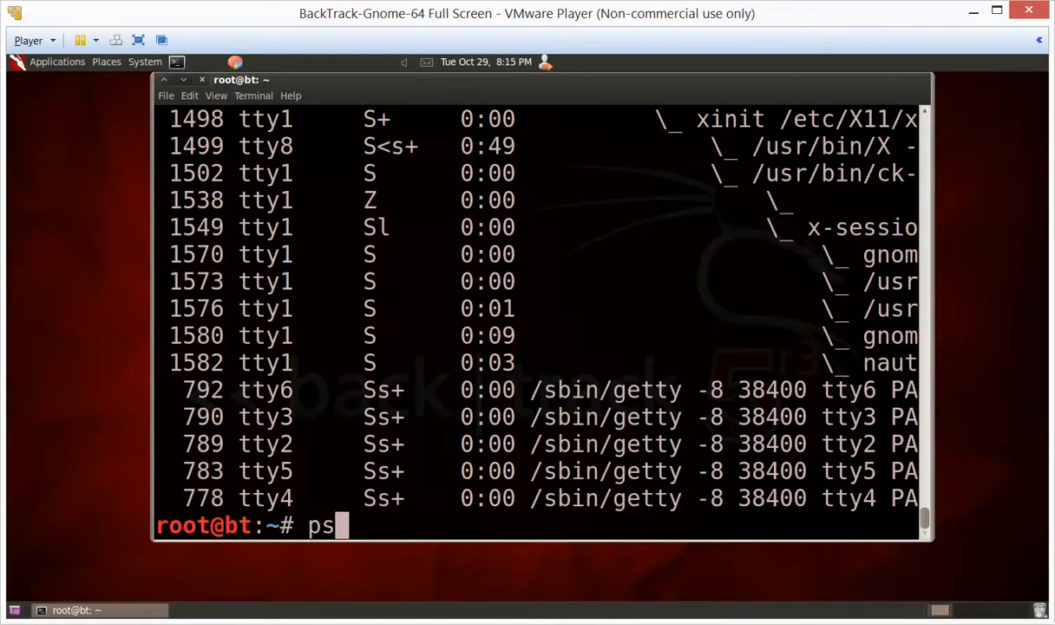
text(-au)
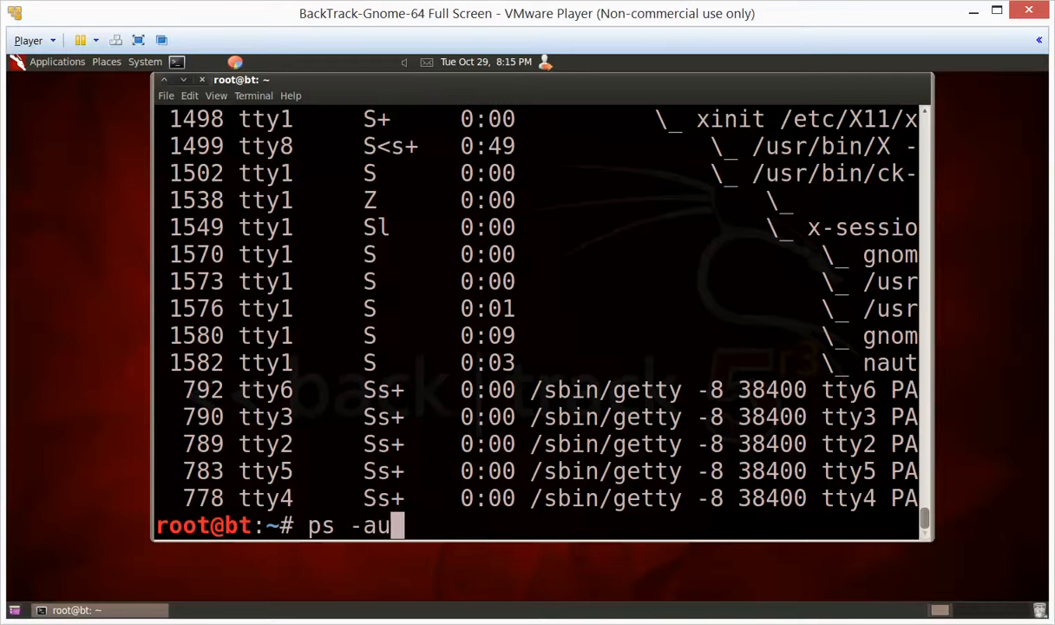
text(x)
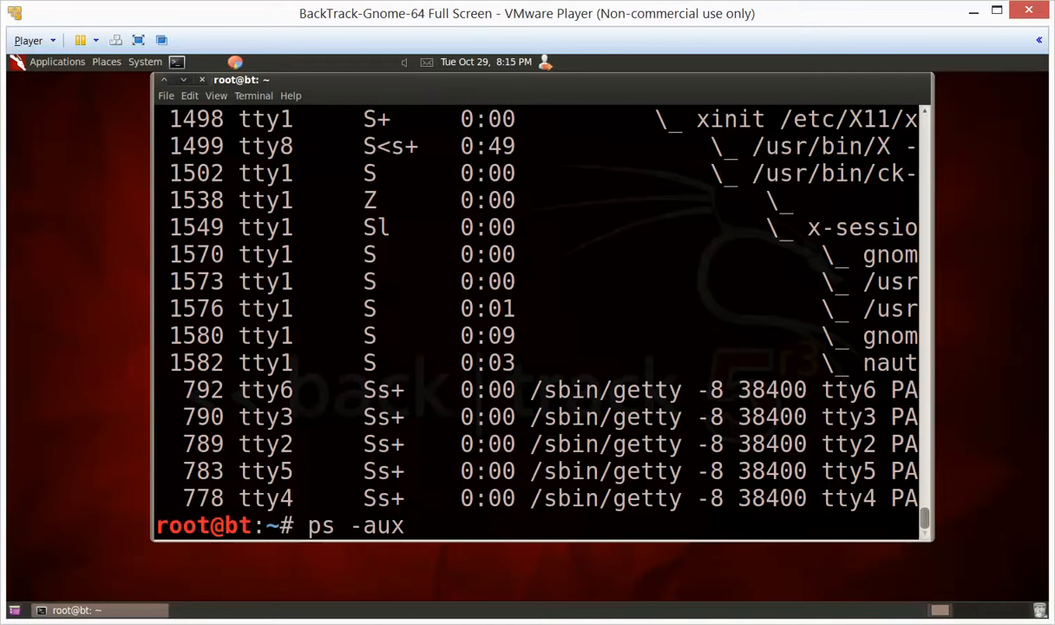
key(Return)
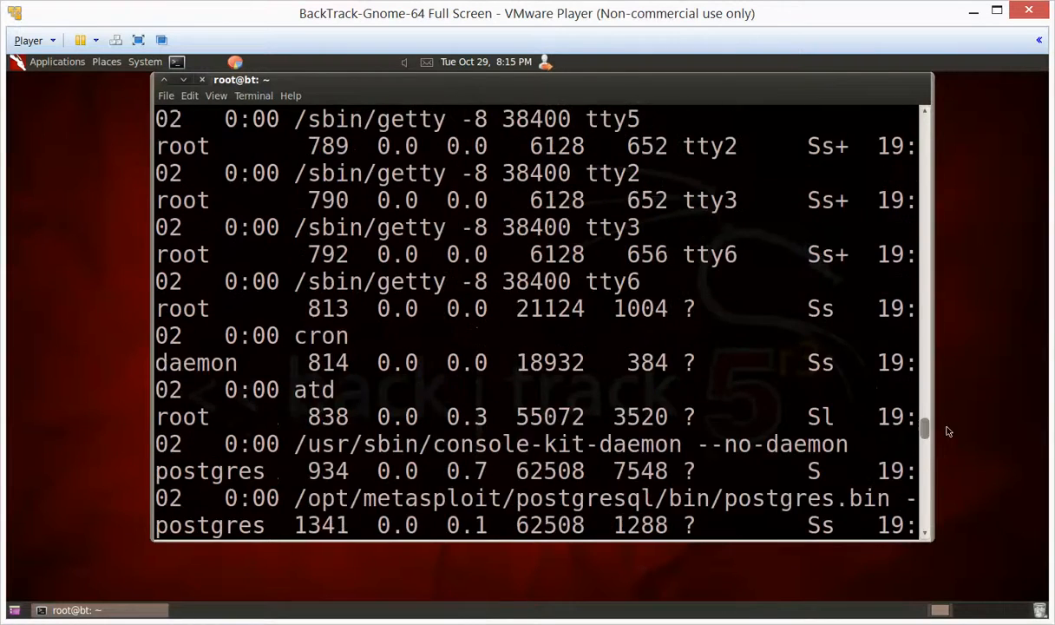
scroll(down, 3)
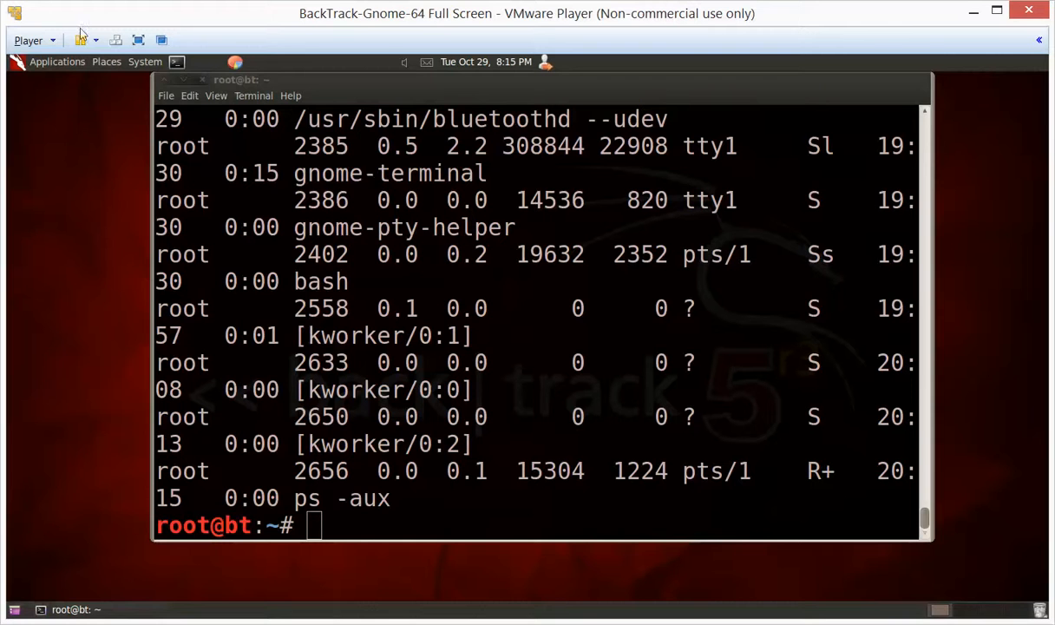
Step: Launch Firefox Web Browser from Applications > Internet in the top panel
click(57, 61)
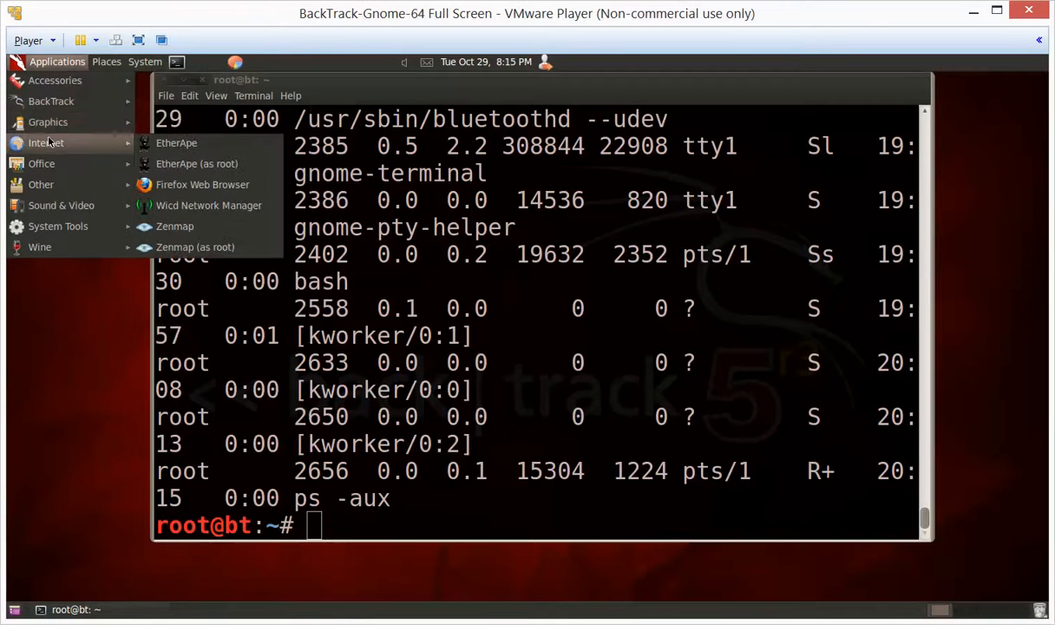
click(201, 184)
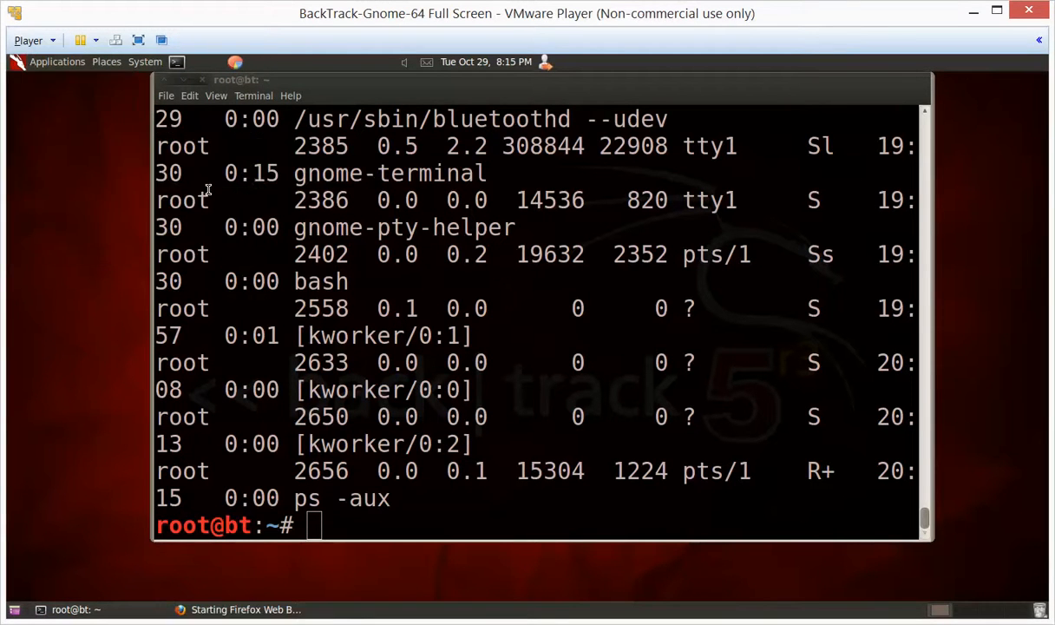
mouse_move(192, 236)
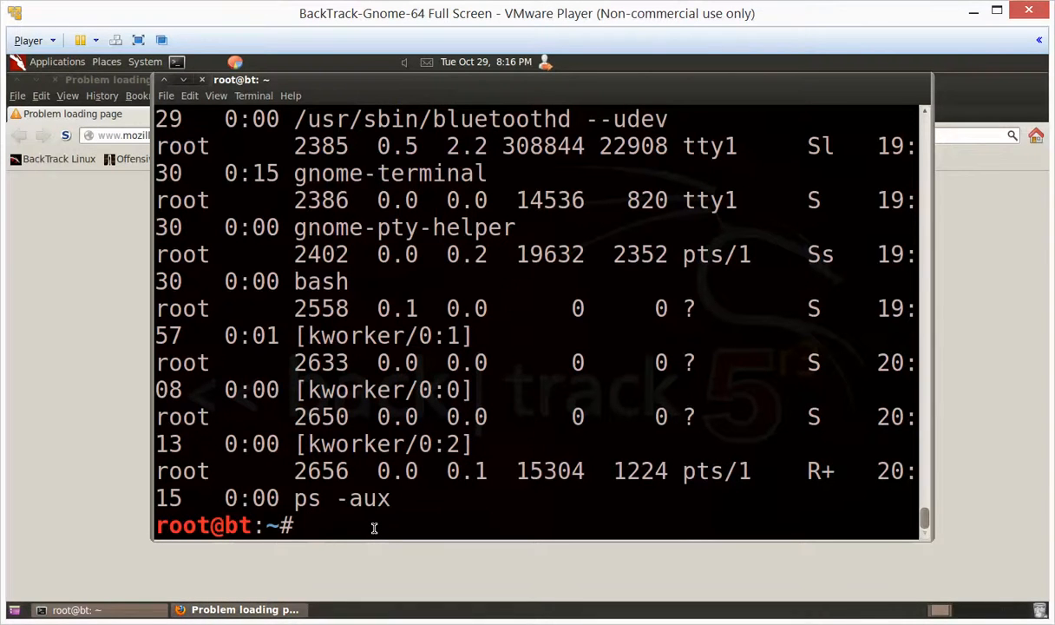
Step: Run ps to list only this terminal's processes, bash (PID 2402) and ps
key(Return)
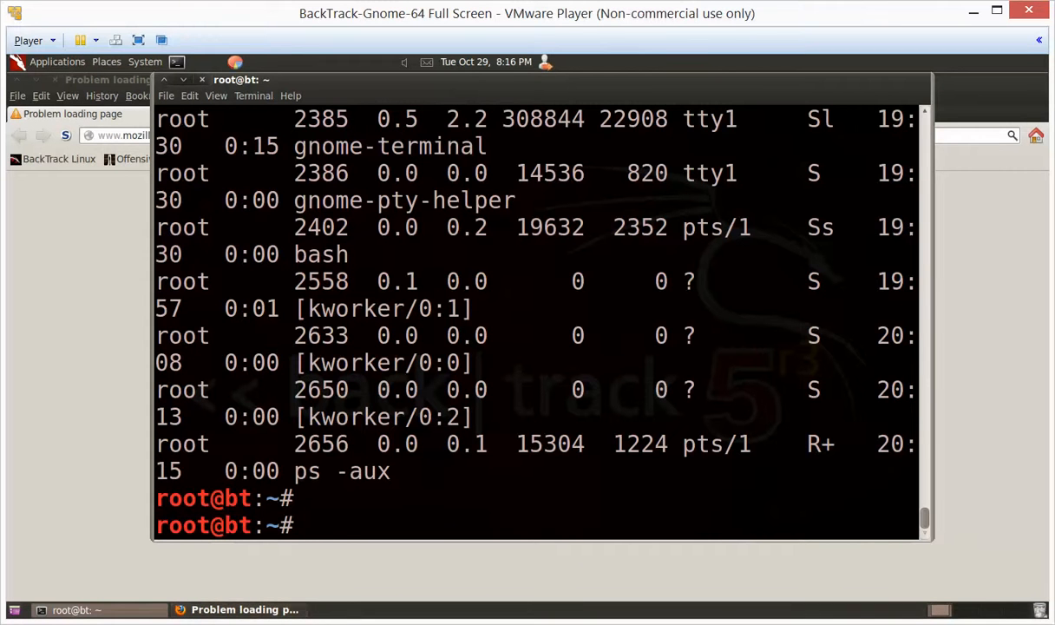
text(ps)
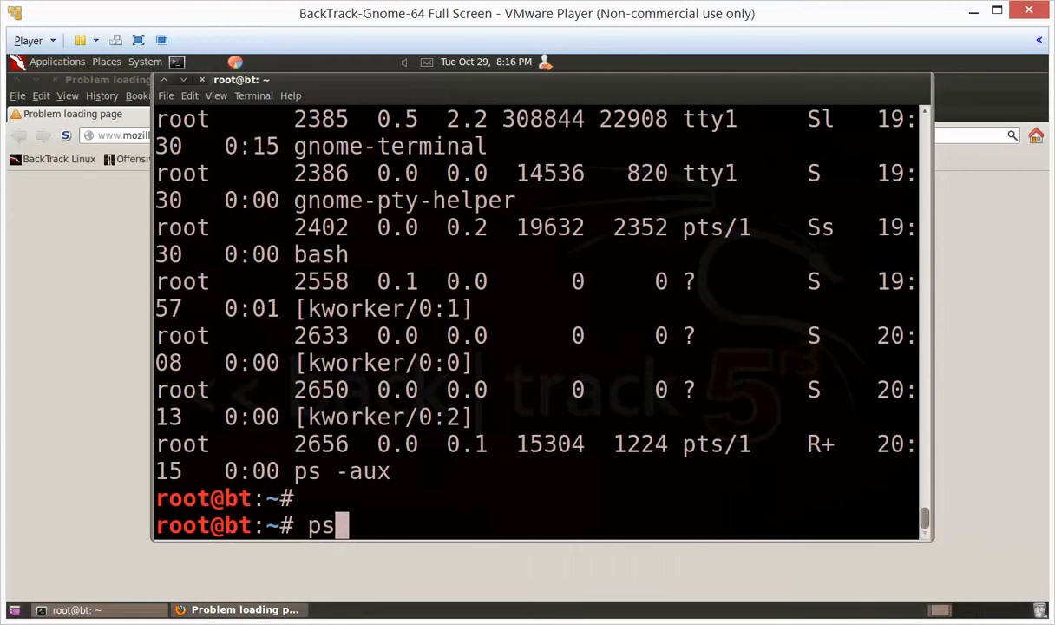
key(Return)
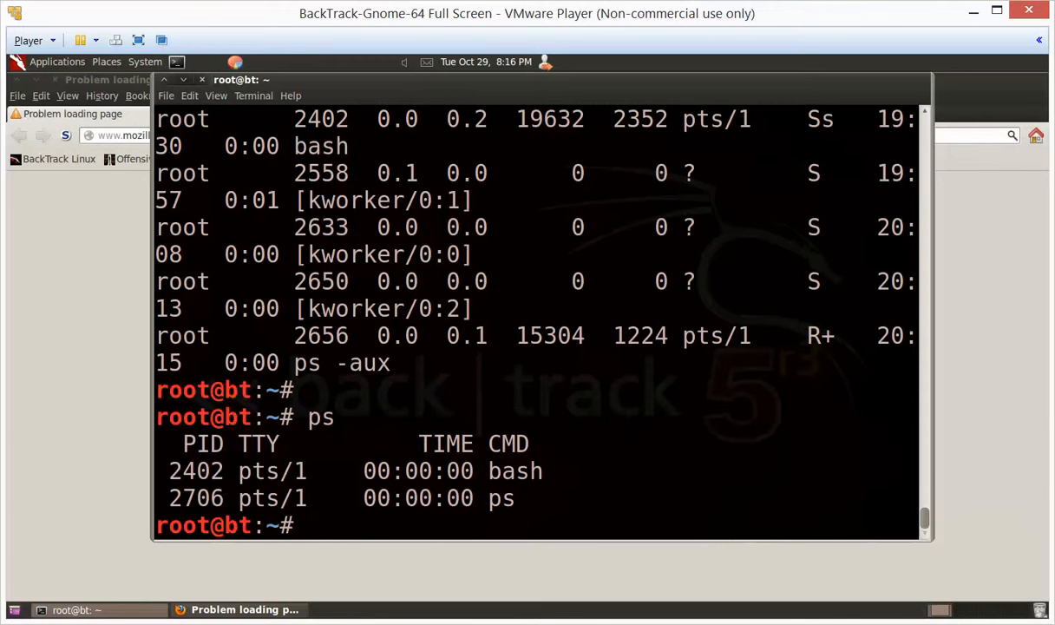
Step: Start the ps -ef command for a full-format listing of all processes
text(ps)
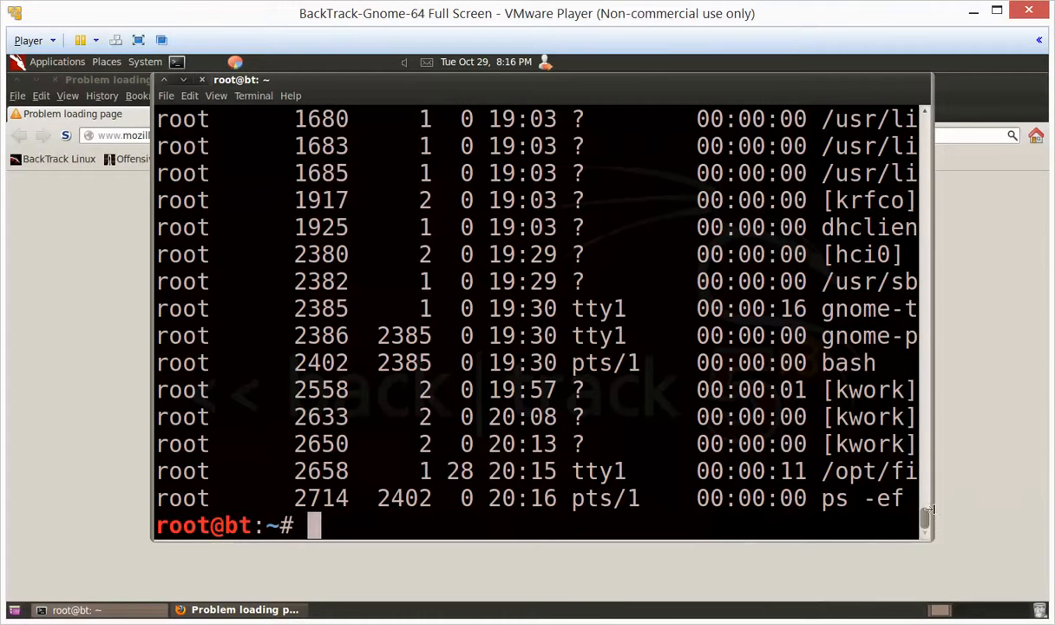
mouse_move(881, 490)
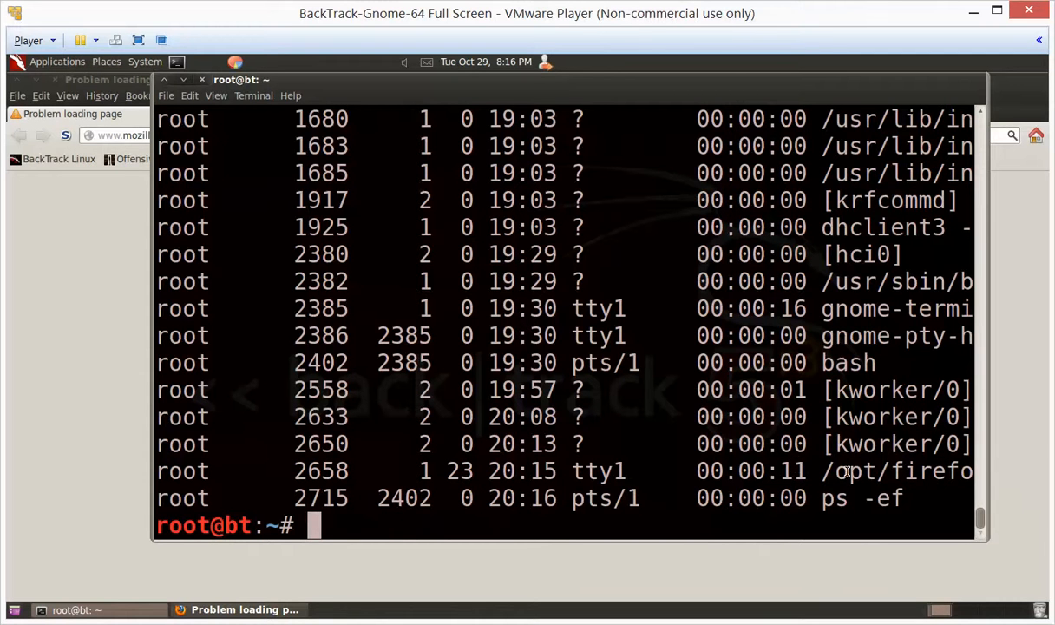
mouse_move(910, 470)
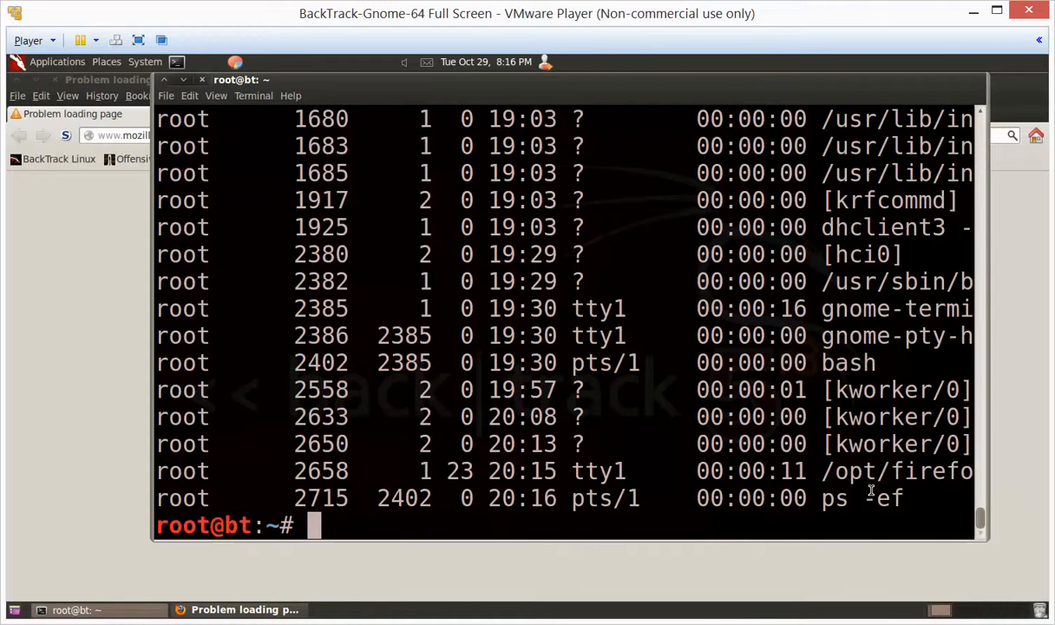
mouse_move(933, 444)
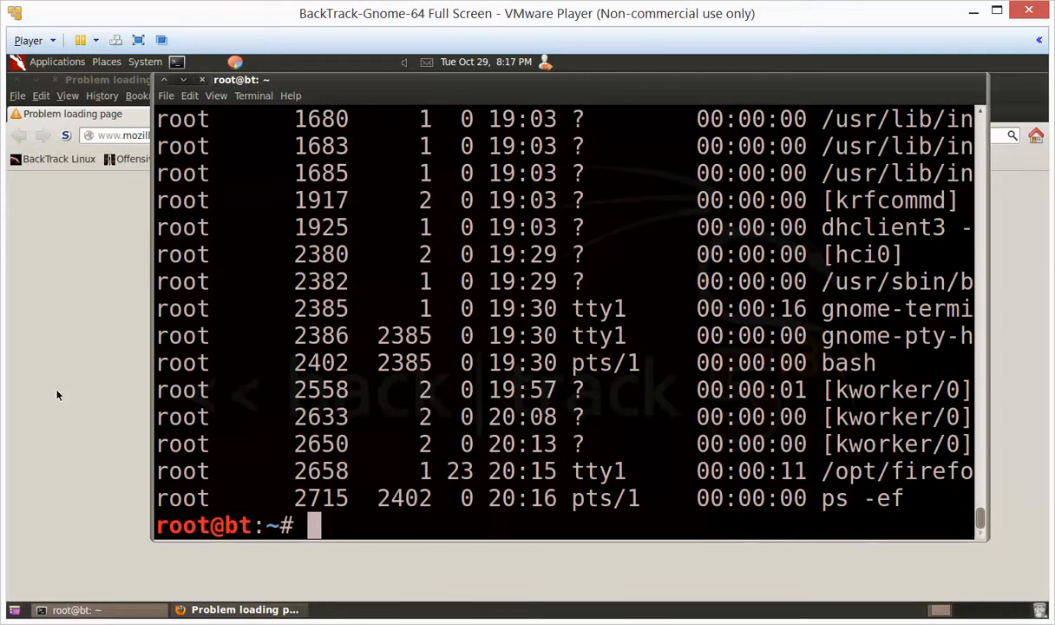
mouse_move(107, 441)
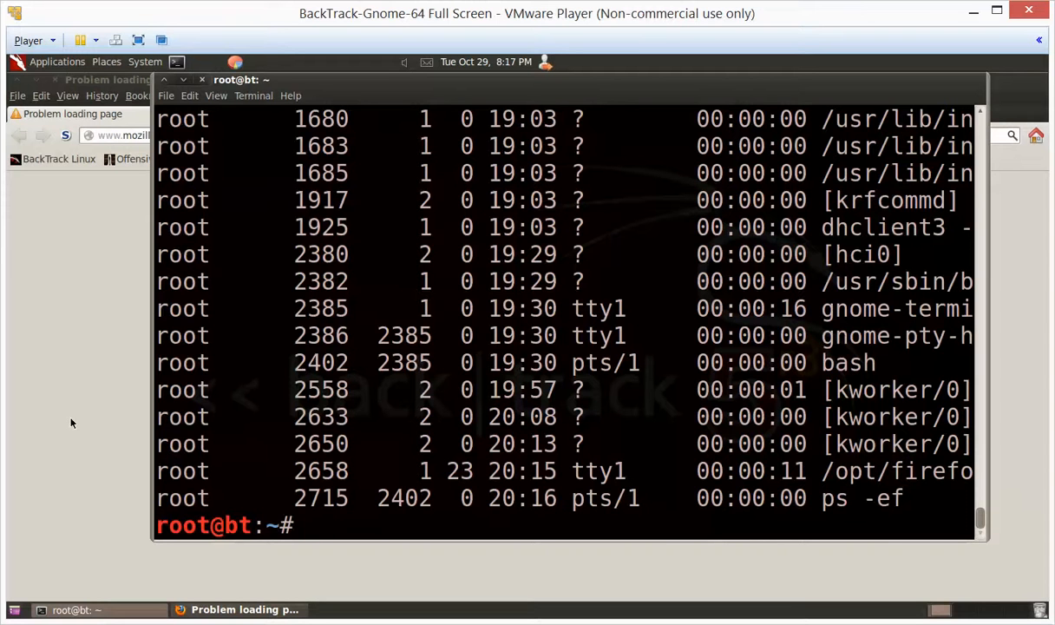
Step: Run ps -ef | grep fire to find firefox-bin as PID 2658, then begin the kill command
text(ps)
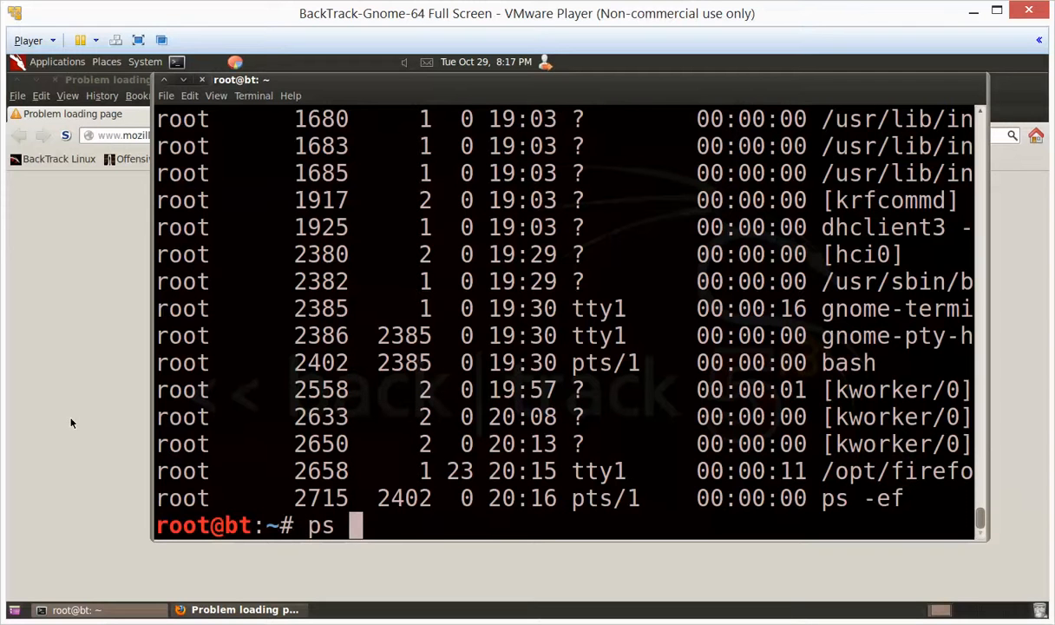
text(-ef)
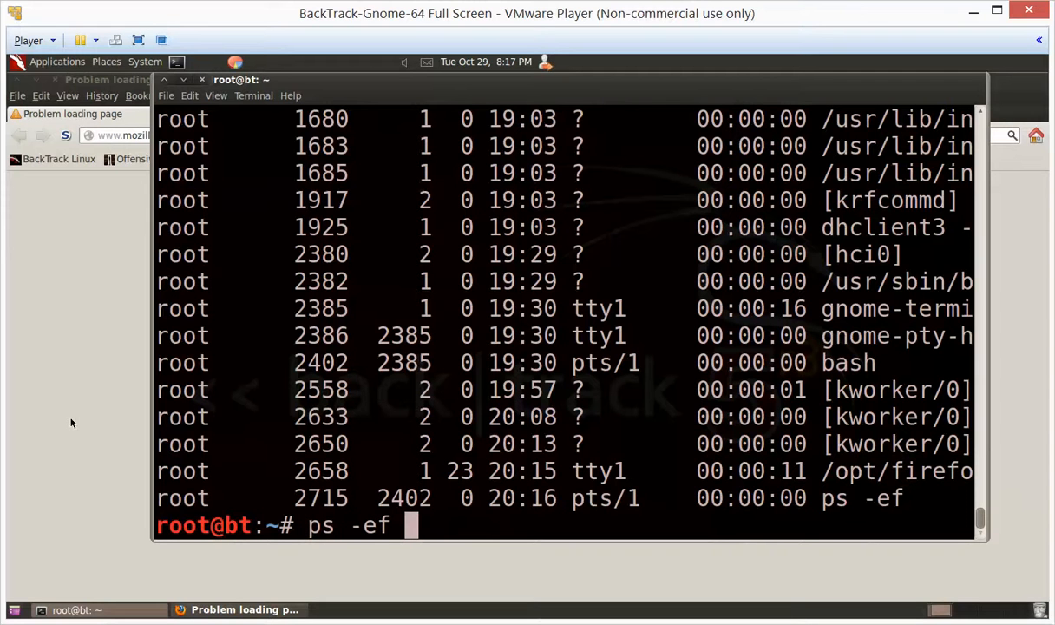
text(| grep)
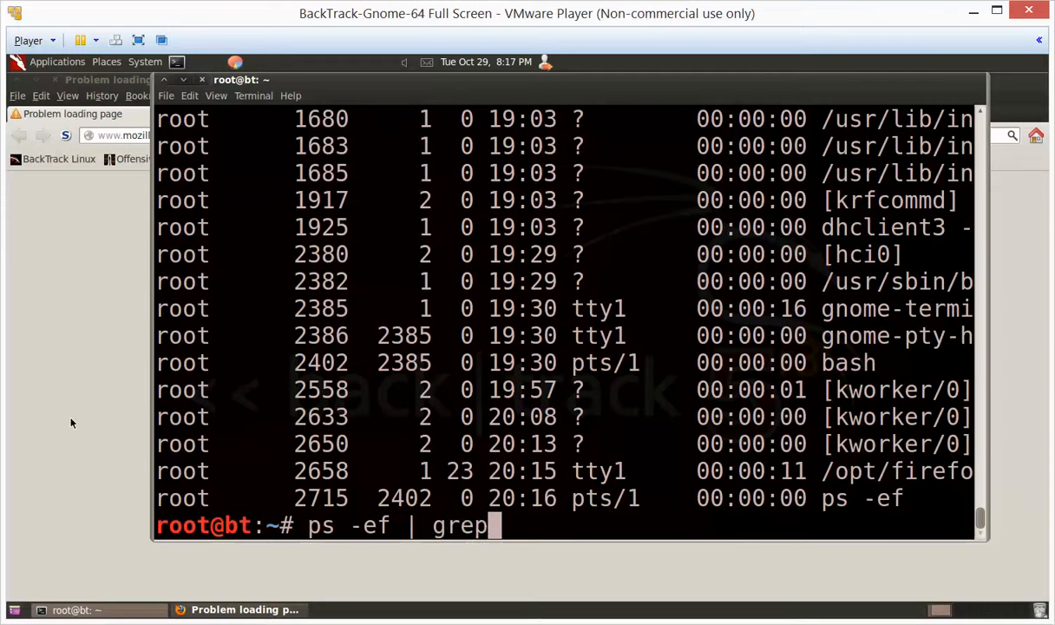
text(fire)
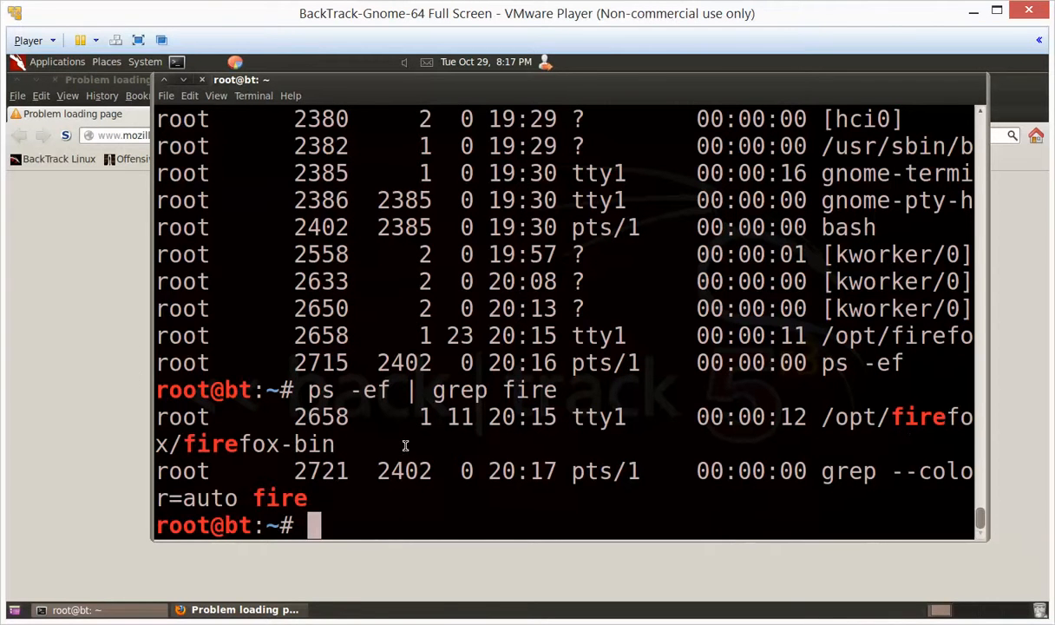
mouse_move(243, 434)
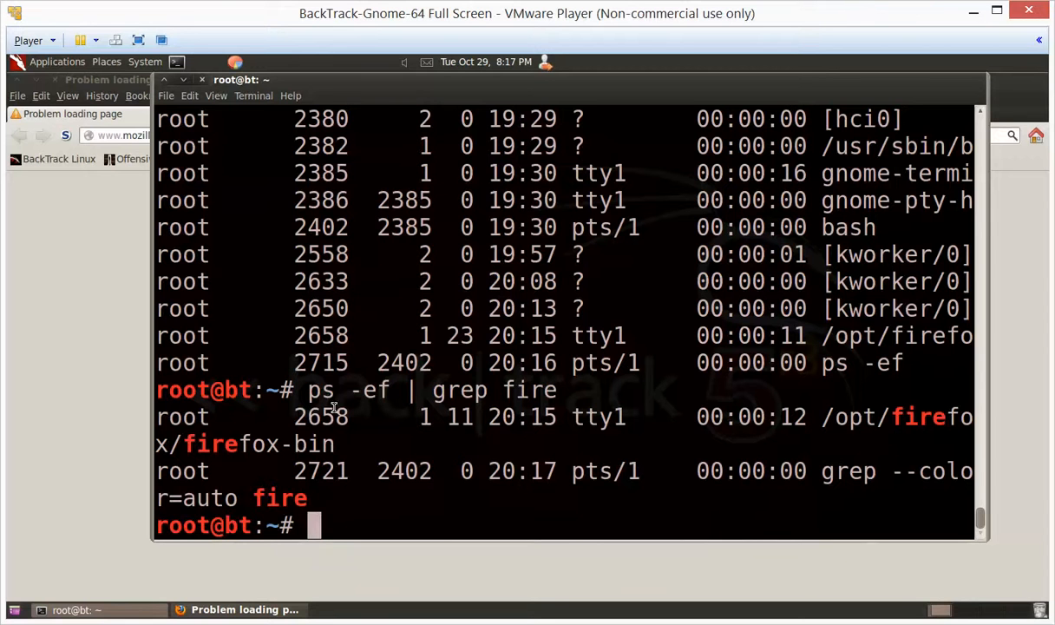
mouse_move(344, 437)
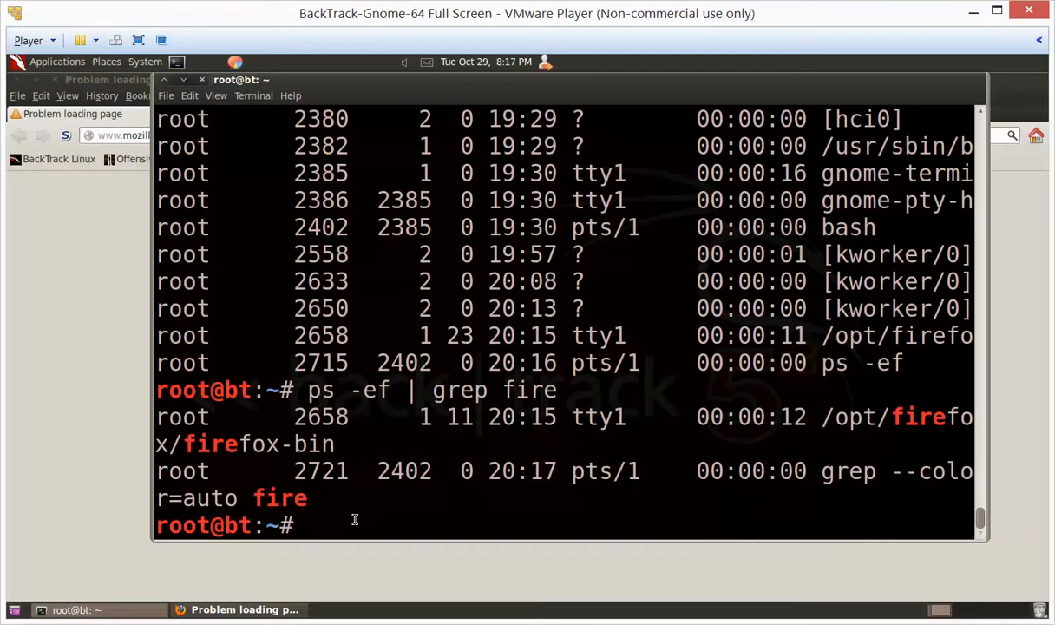
text(kill 2658)
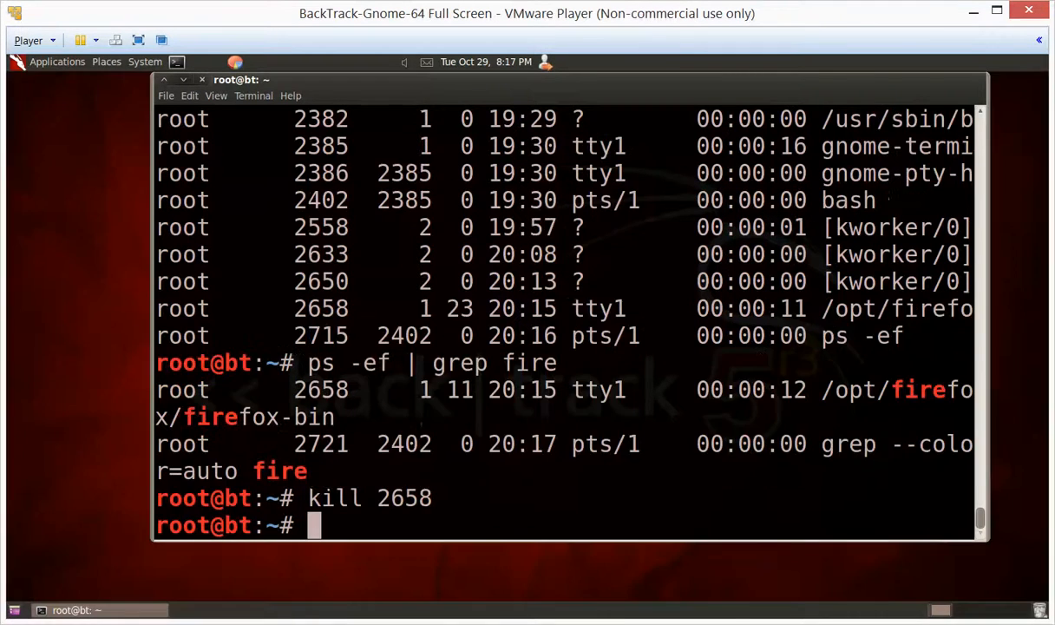
mouse_move(445, 498)
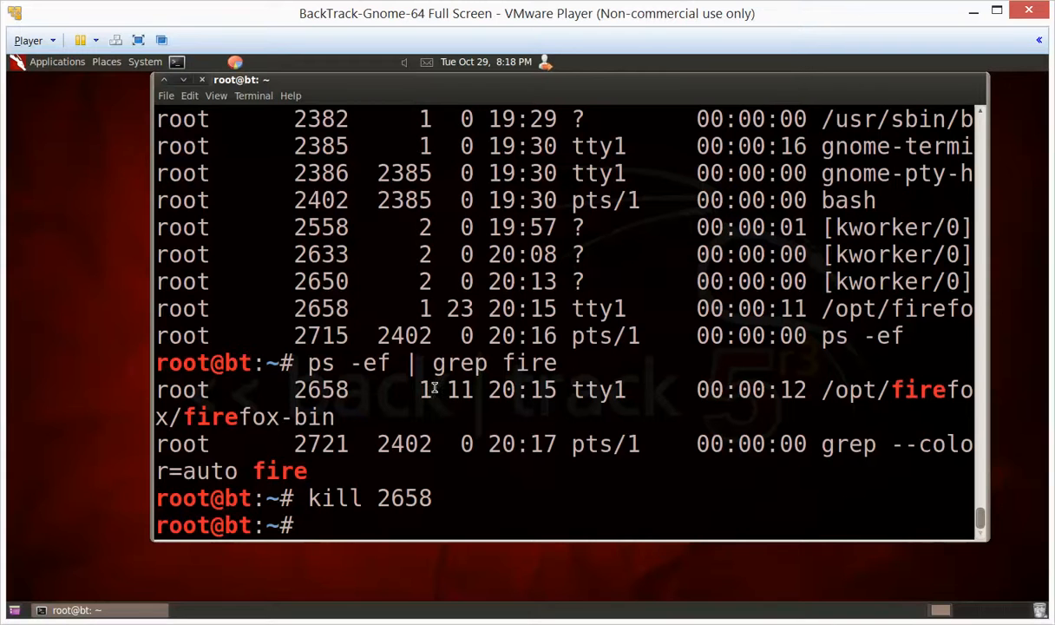
mouse_move(104, 295)
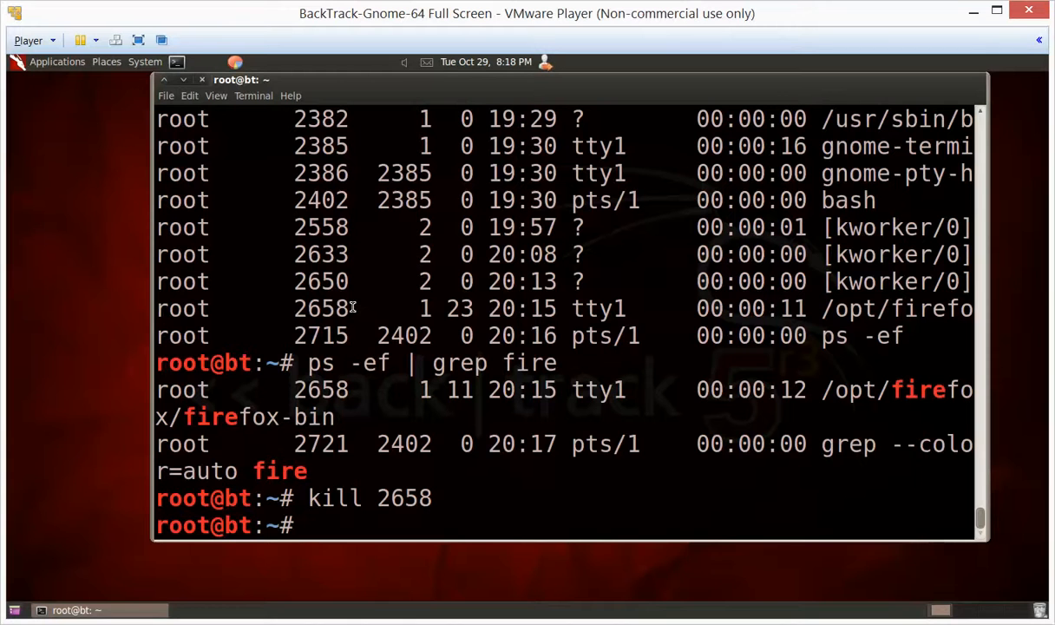
Step: Finish kill 2658 to close Firefox, leaving fresh empty prompts
key(Return)
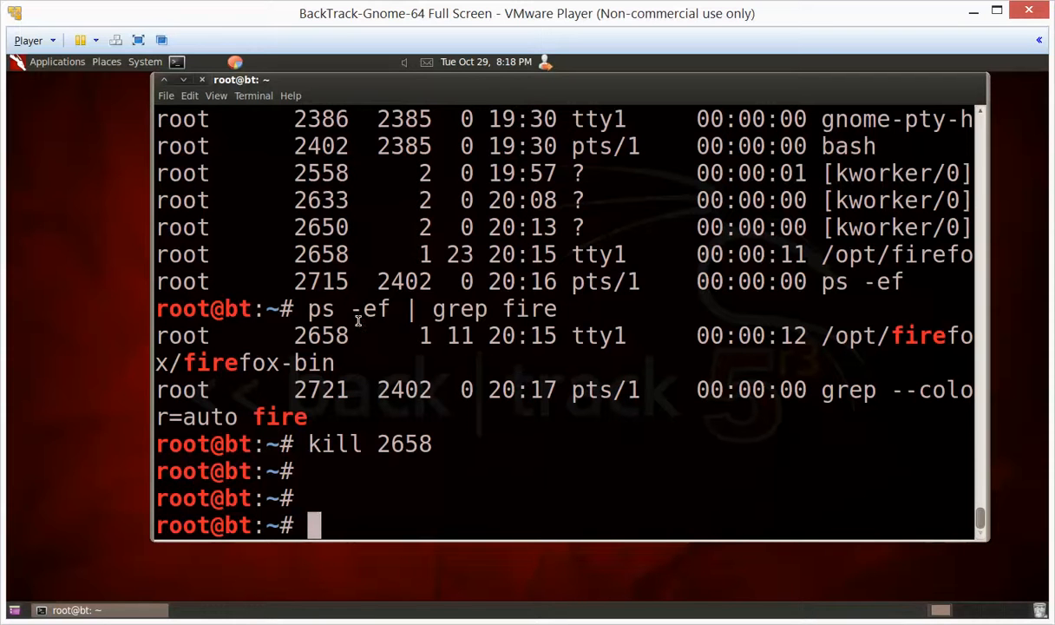
mouse_move(805, 425)
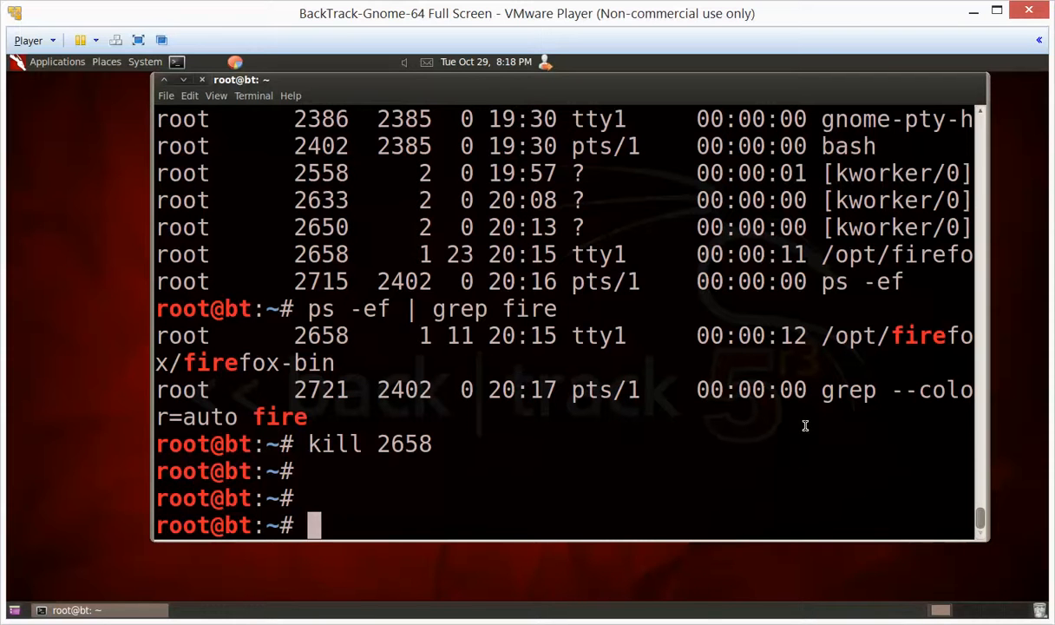